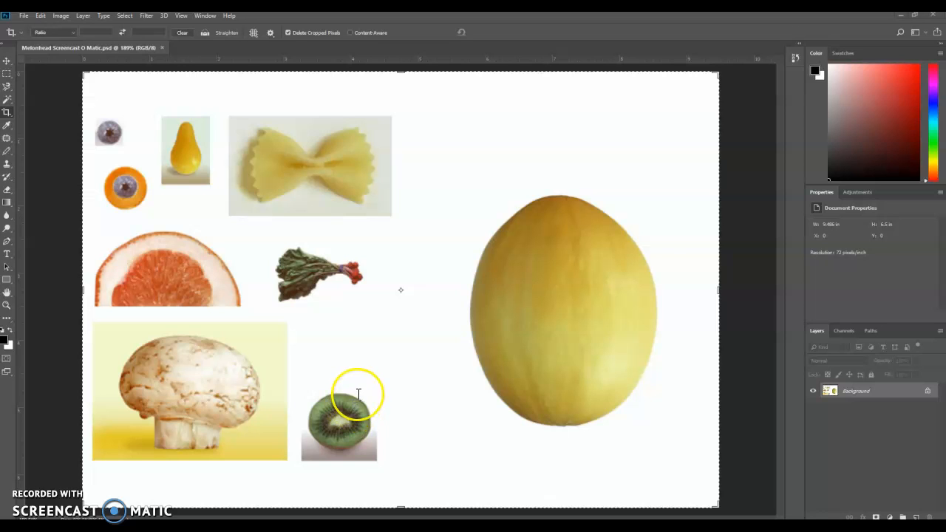
{"action": "mouse_move", "coordinate": [254, 396]}
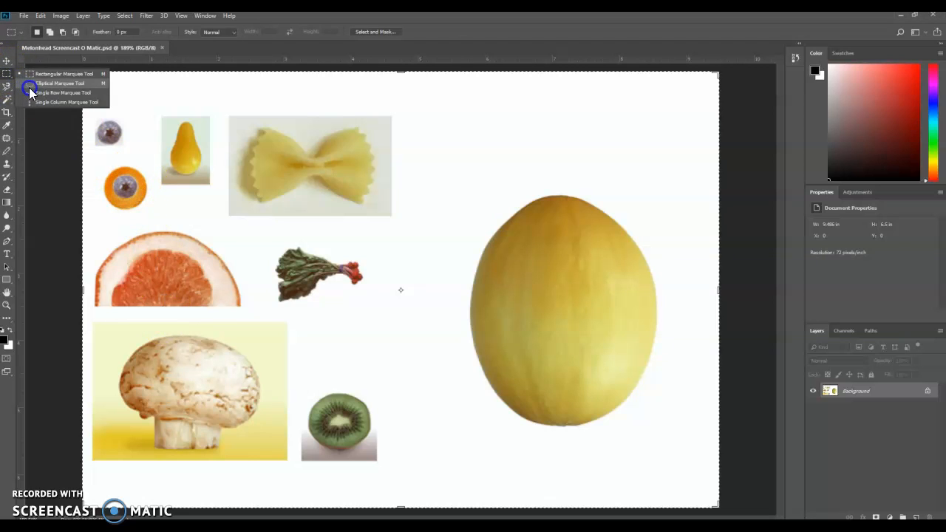
Draw an elliptical marquee around the orange slice with the blueberry center
{"action": "left_click", "coordinate": [61, 82]}
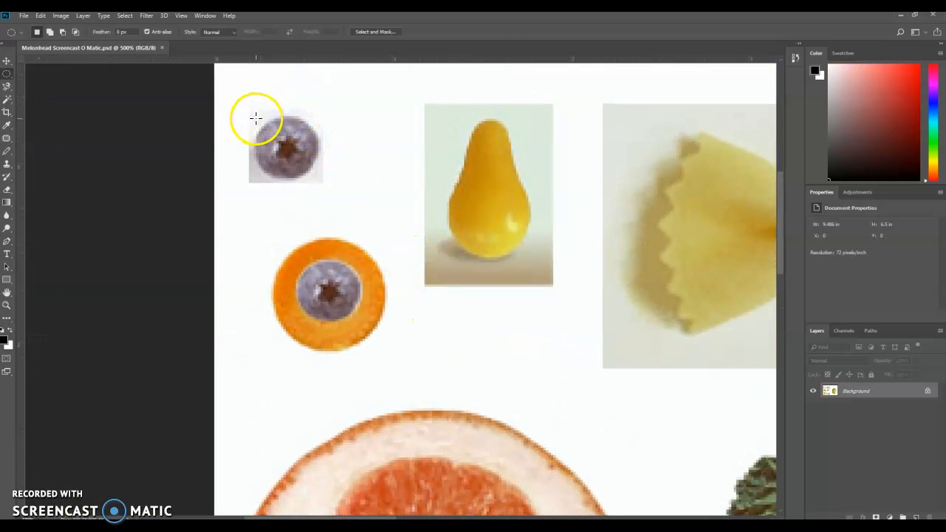
{"action": "mouse_move", "coordinate": [253, 116]}
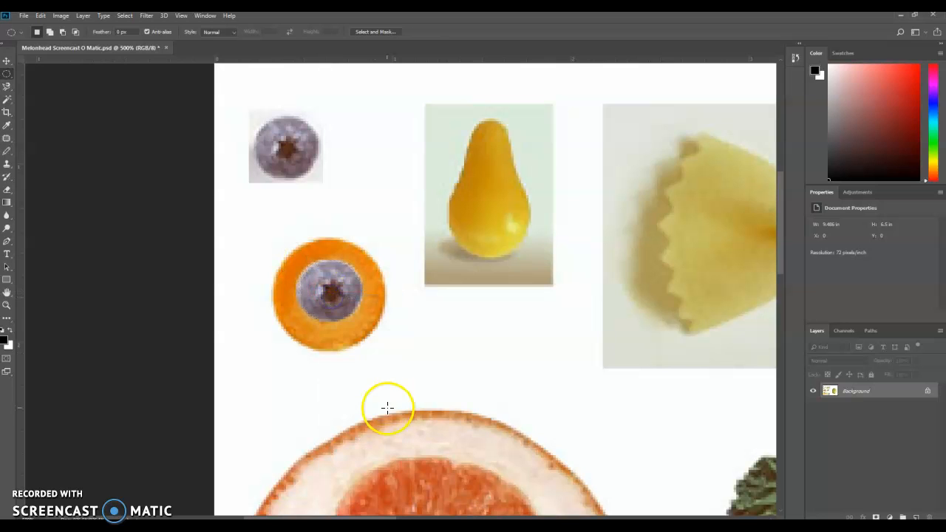
{"action": "mouse_move", "coordinate": [273, 237]}
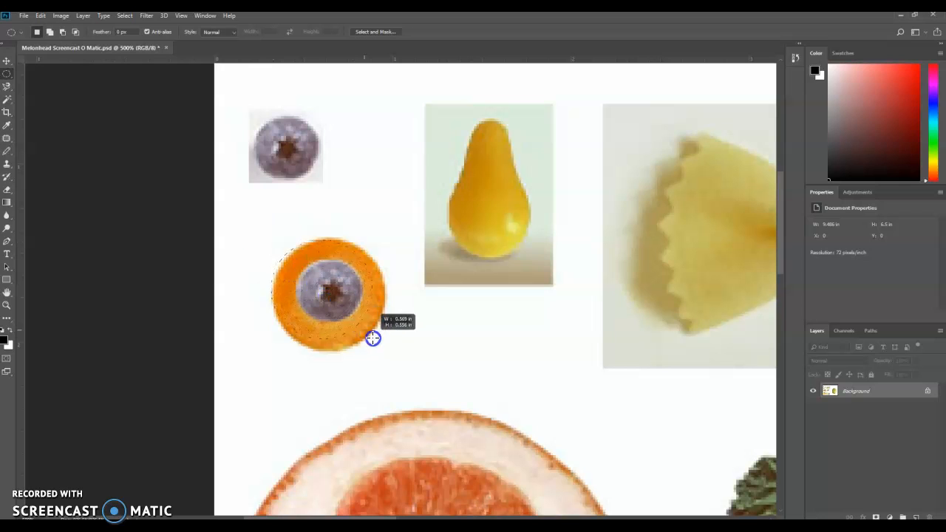
{"action": "left_click_drag", "start_coordinate": [373, 338], "coordinate": [384, 347]}
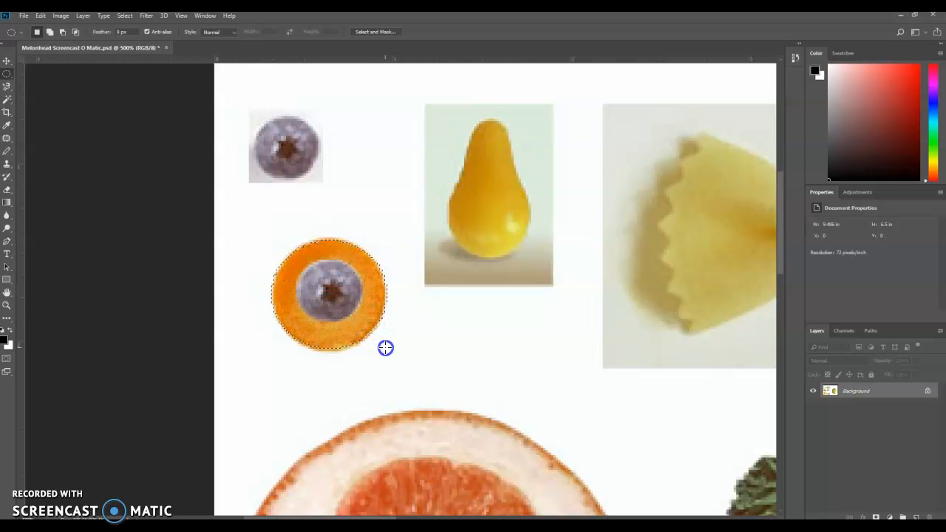
{"action": "mouse_move", "coordinate": [357, 338]}
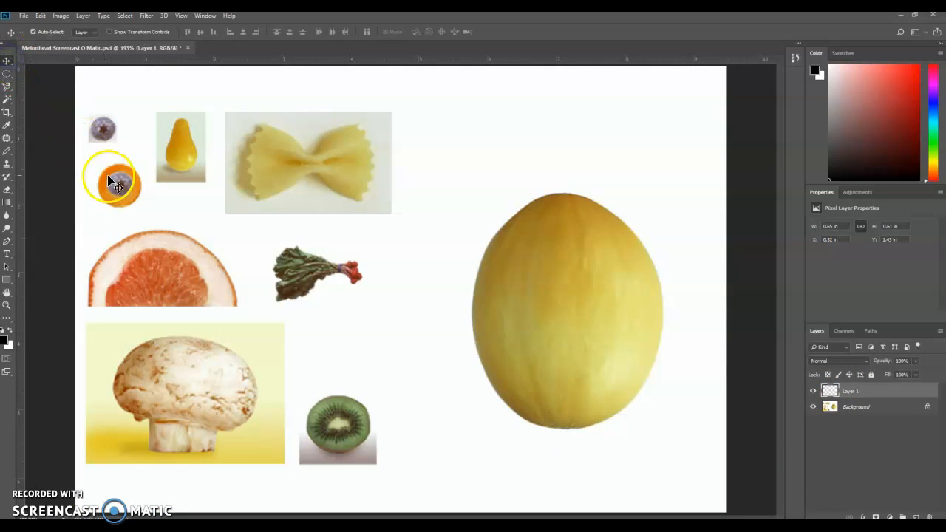
Move the orange-slice eye onto the melon, add a level copy beside it, and name it Left Eye
{"action": "left_click_drag", "start_coordinate": [119, 183], "coordinate": [533, 267]}
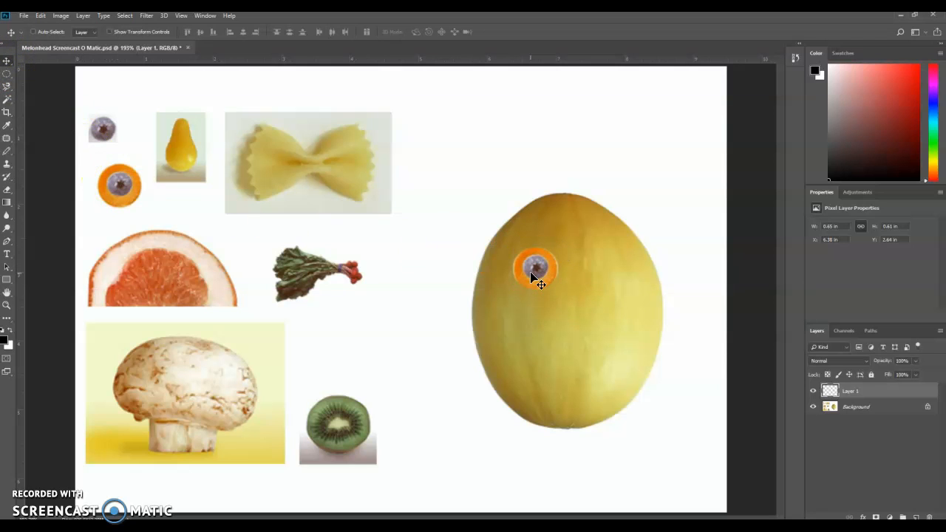
{"action": "left_click_drag", "start_coordinate": [536, 270], "coordinate": [602, 285]}
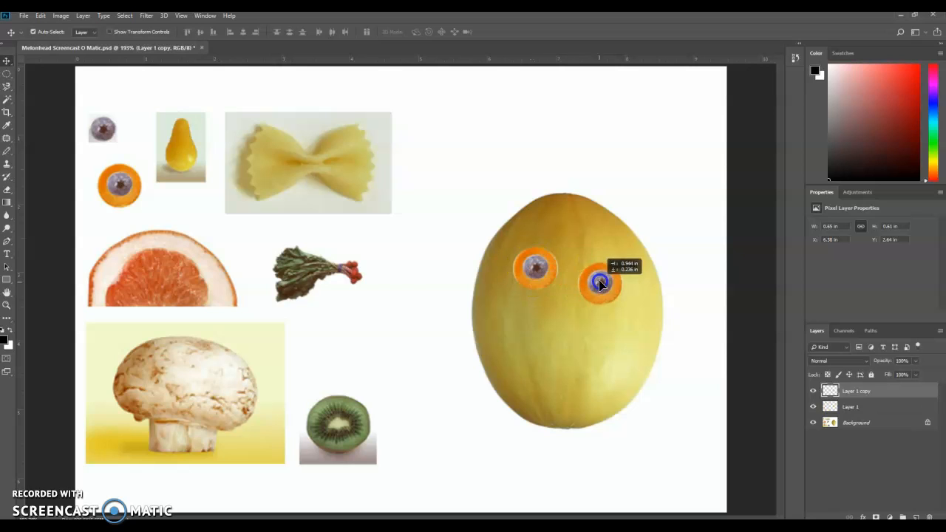
{"action": "left_click_drag", "start_coordinate": [599, 285], "coordinate": [595, 267]}
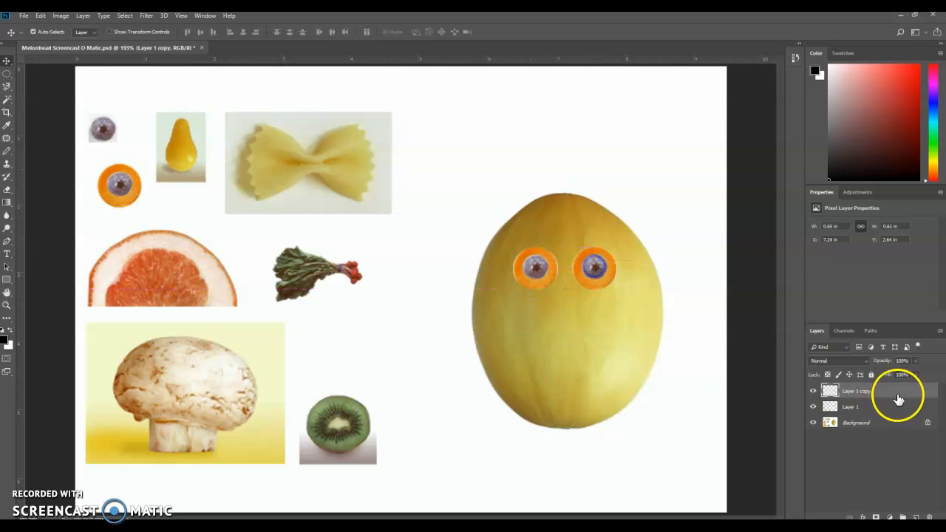
{"action": "double_click", "coordinate": [856, 391]}
{"action": "type", "text": "Right Eye"}
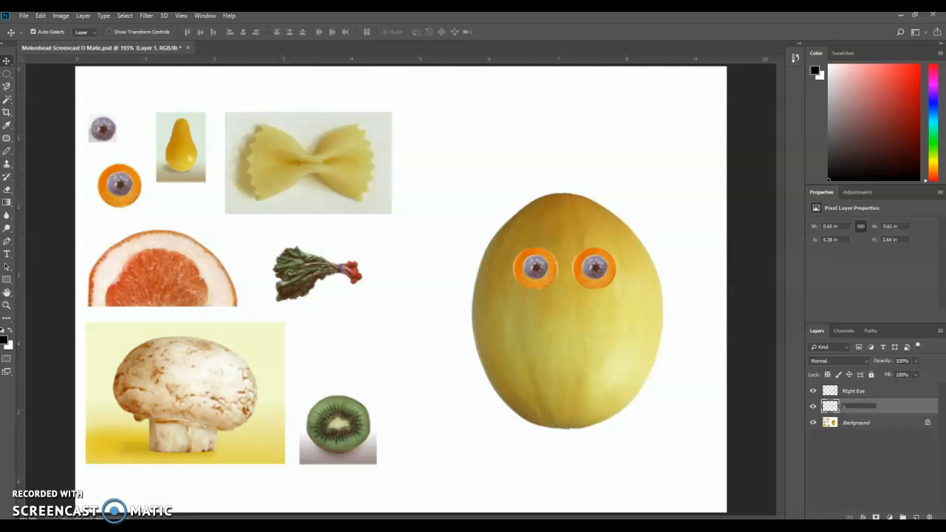
{"action": "left_click", "coordinate": [849, 405]}
{"action": "type", "text": "Left Eye"}
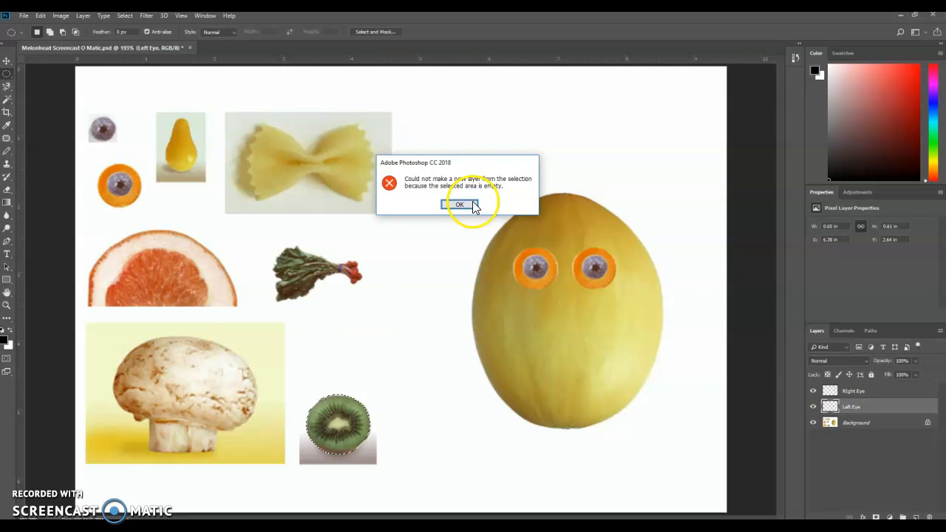
Dismiss the selection error, set the kiwi slice below the eyes, and name its layer Mouth
{"action": "left_click", "coordinate": [458, 204]}
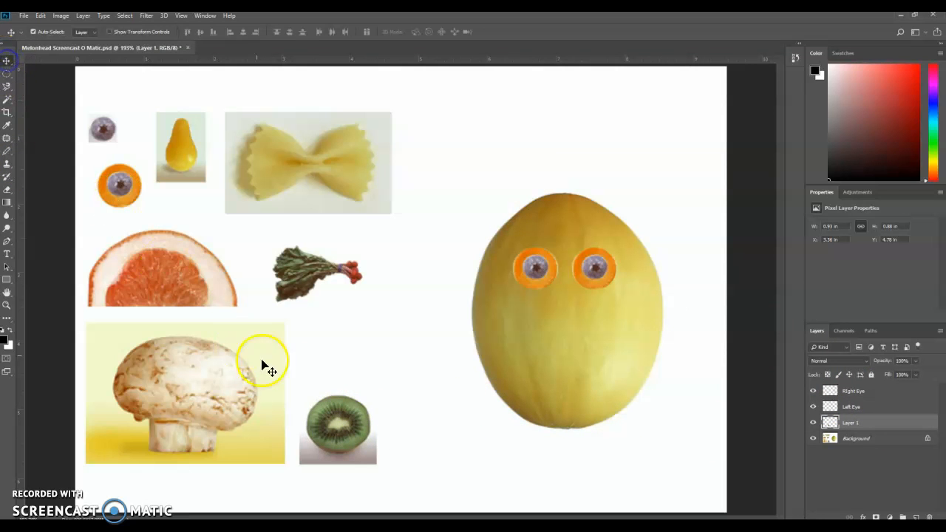
{"action": "left_click_drag", "start_coordinate": [337, 425], "coordinate": [557, 377]}
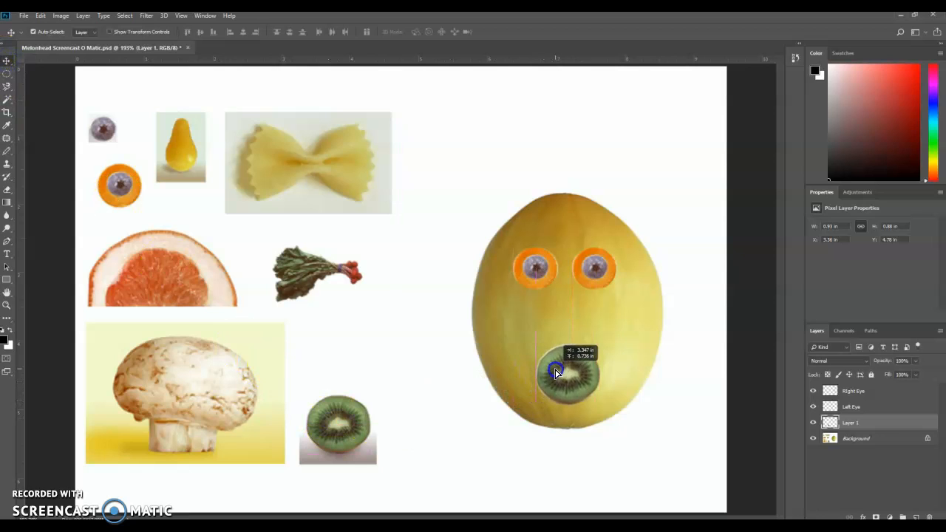
{"action": "left_click_drag", "start_coordinate": [558, 373], "coordinate": [556, 365]}
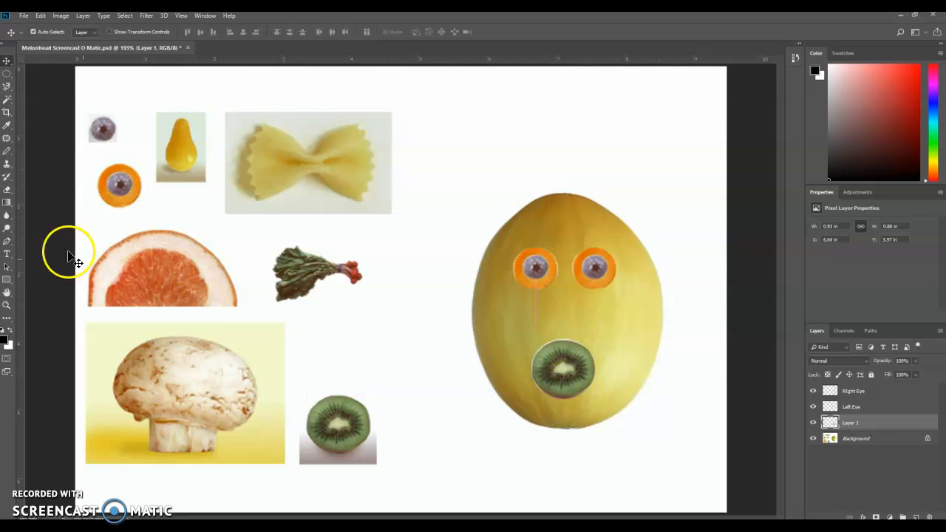
{"action": "left_click", "coordinate": [869, 438]}
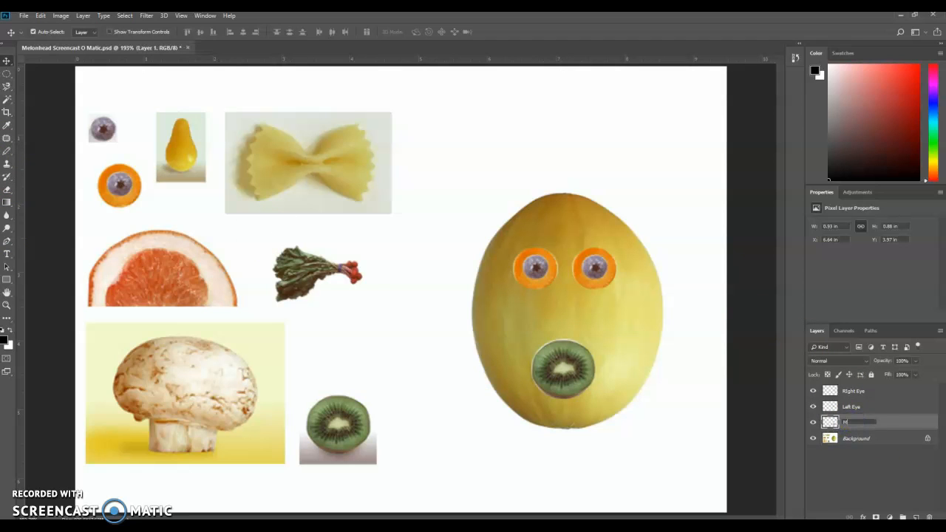
{"action": "left_click", "coordinate": [856, 438]}
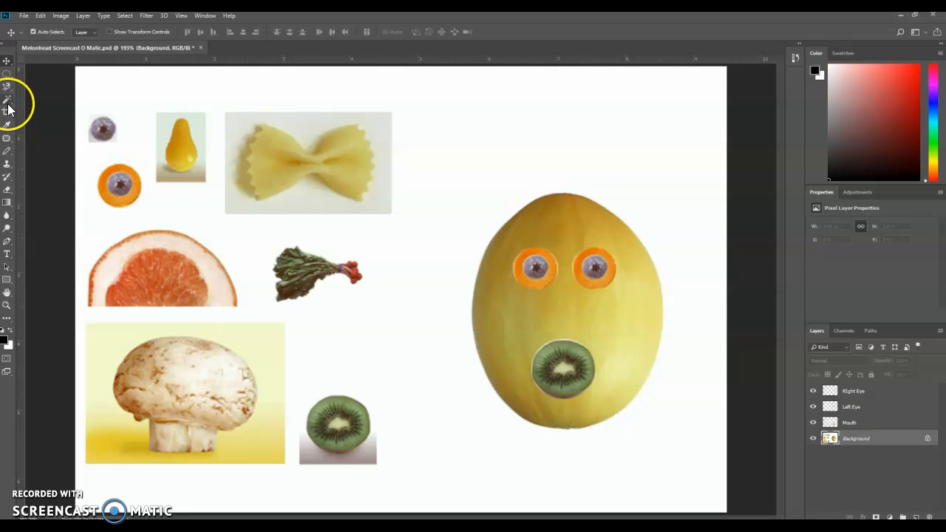
Select the pear with the Magic Wand and name its new layer Nose
{"action": "left_click", "coordinate": [8, 100]}
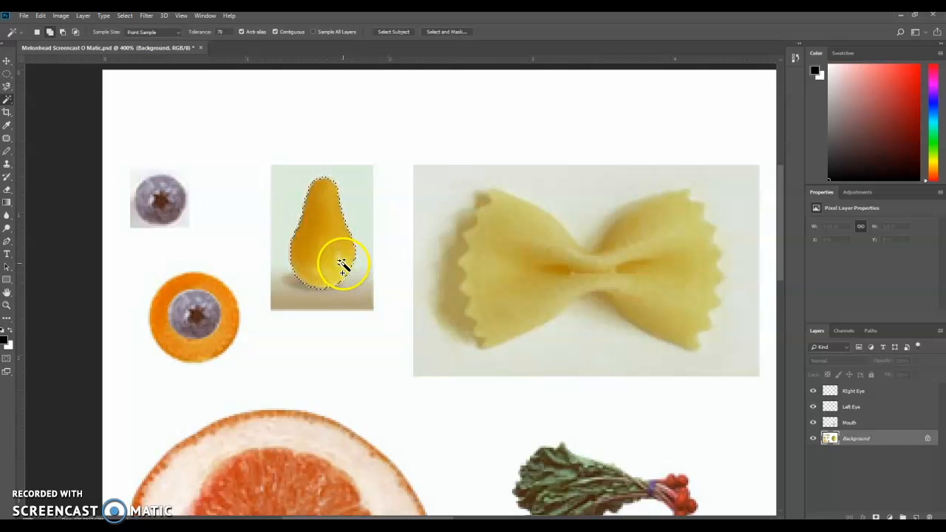
{"action": "mouse_move", "coordinate": [342, 251]}
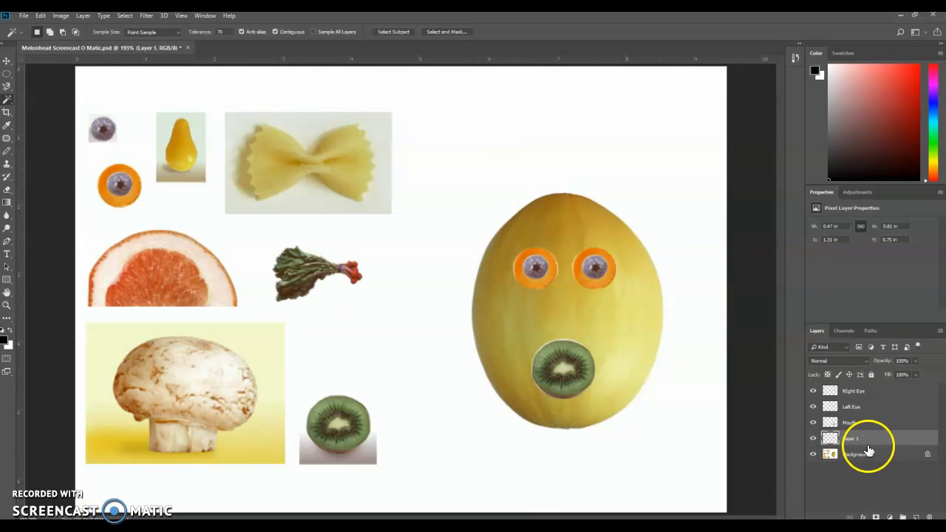
{"action": "double_click", "coordinate": [849, 438]}
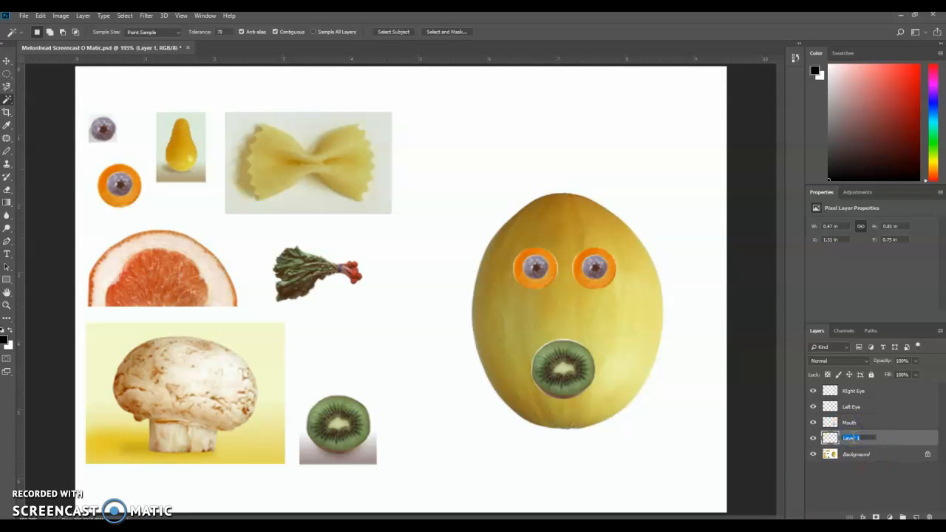
{"action": "type", "text": "Nose"}
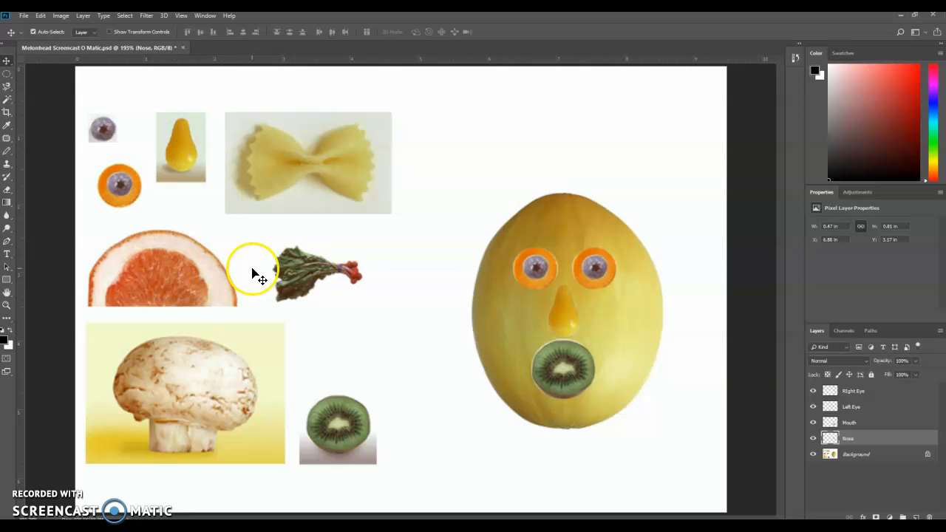
{"action": "mouse_move", "coordinate": [262, 163]}
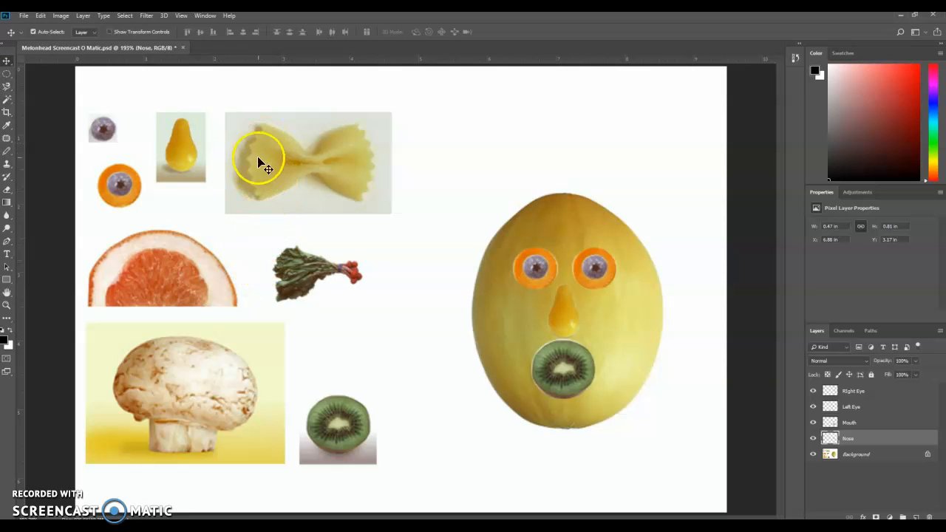
{"action": "mouse_move", "coordinate": [237, 437]}
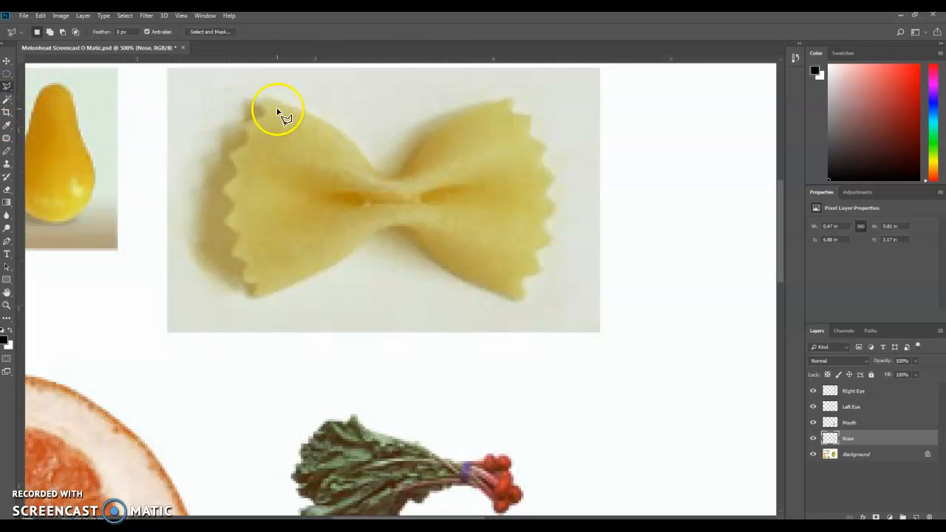
Trace the bow-tie pasta outline with the Polygonal Lasso and dismiss the empty-selection error
{"action": "left_click_drag", "start_coordinate": [277, 107], "coordinate": [373, 170]}
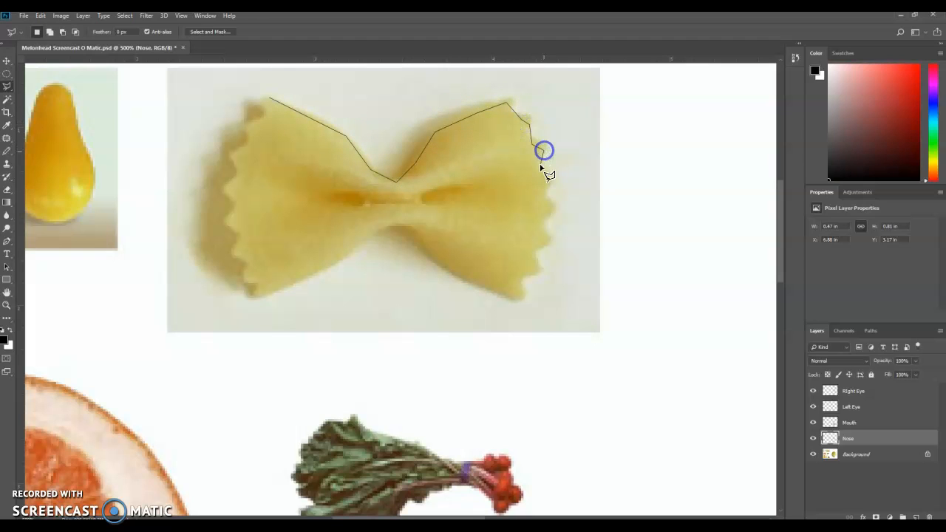
{"action": "left_click", "coordinate": [512, 292]}
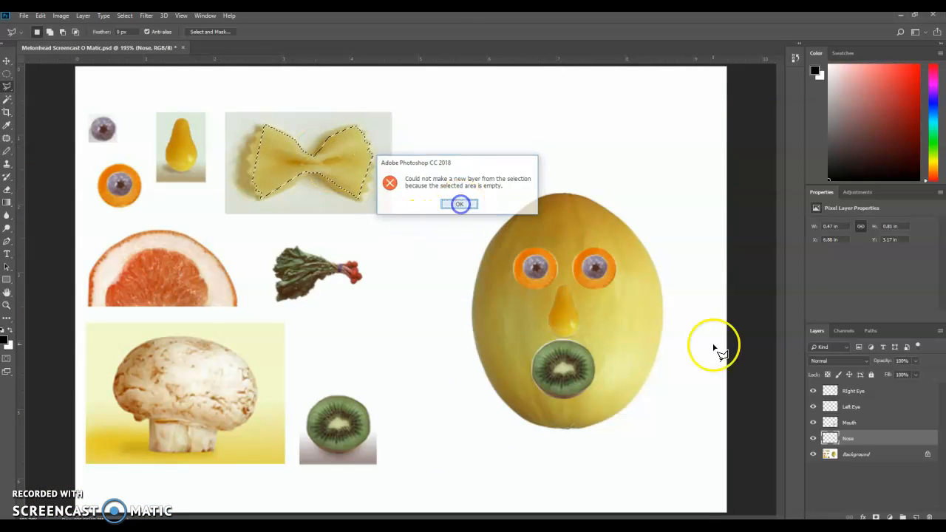
{"action": "left_click", "coordinate": [460, 204]}
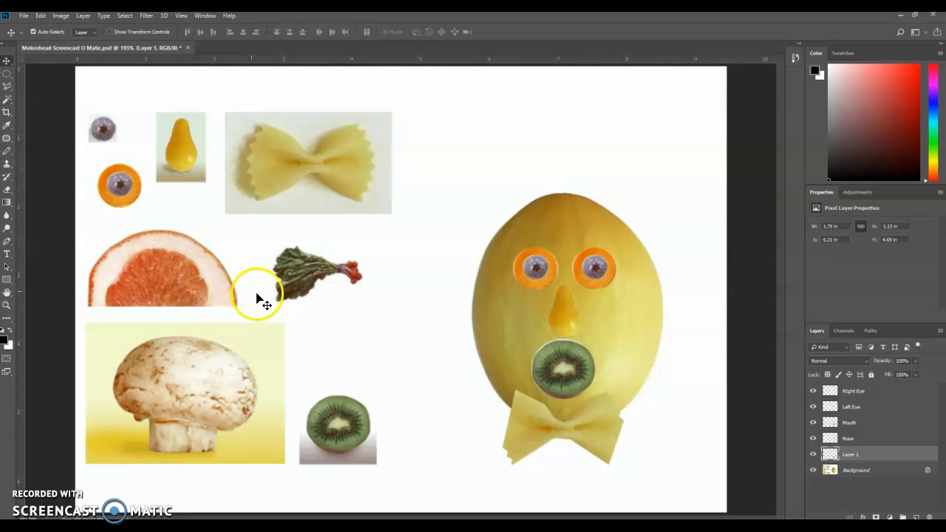
{"action": "mouse_move", "coordinate": [177, 410]}
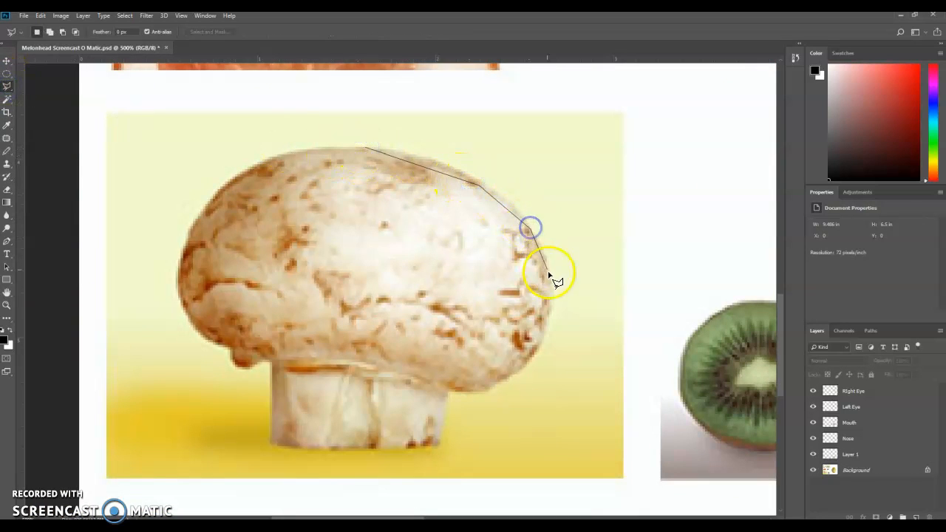
Outline the mushroom cap and stem, then move the copied mushroom toward the melon
{"action": "left_click", "coordinate": [463, 386]}
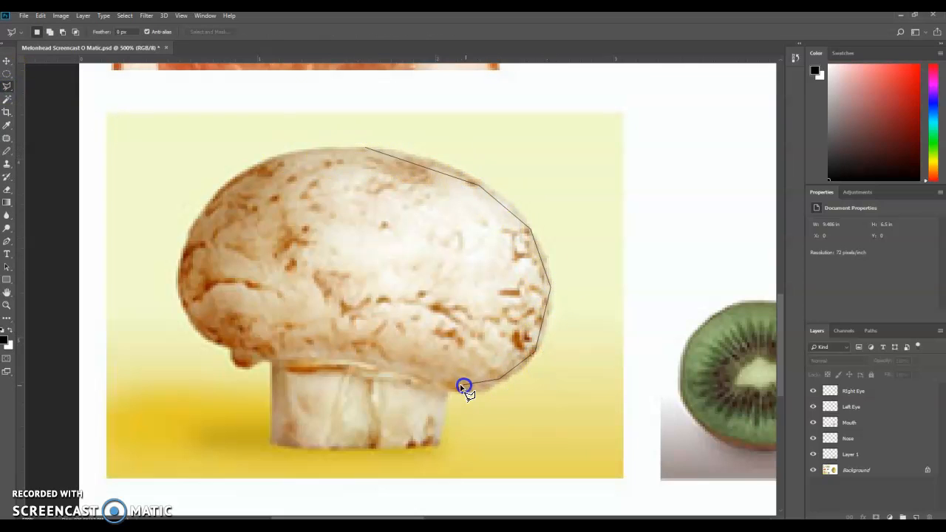
{"action": "left_click", "coordinate": [436, 440]}
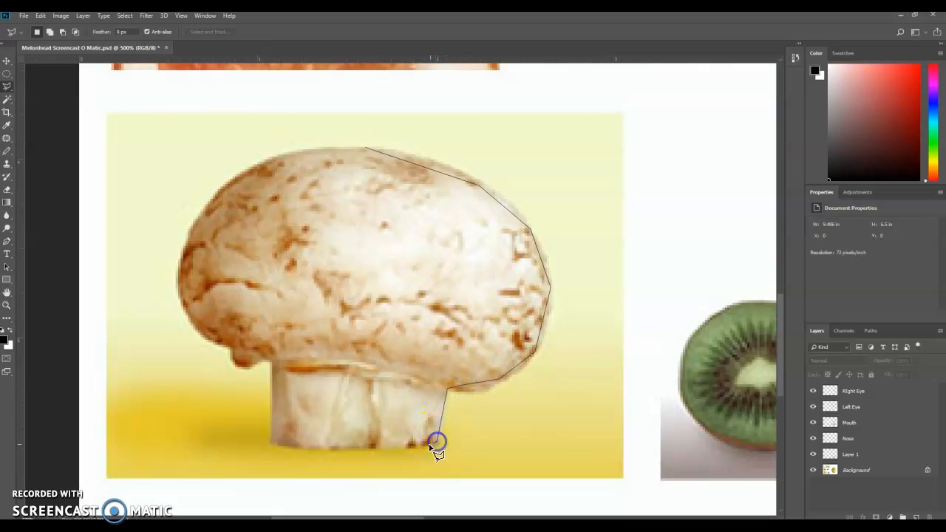
{"action": "left_click", "coordinate": [275, 349]}
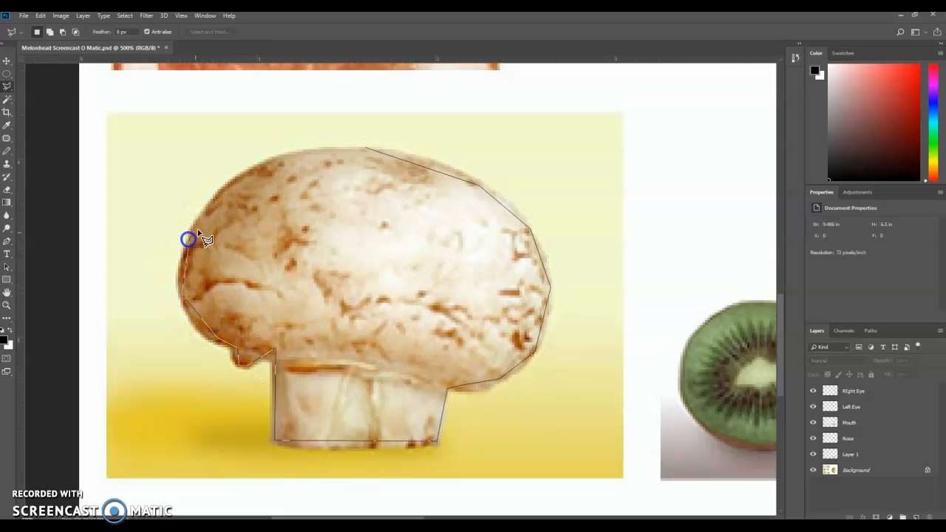
{"action": "left_click", "coordinate": [344, 149]}
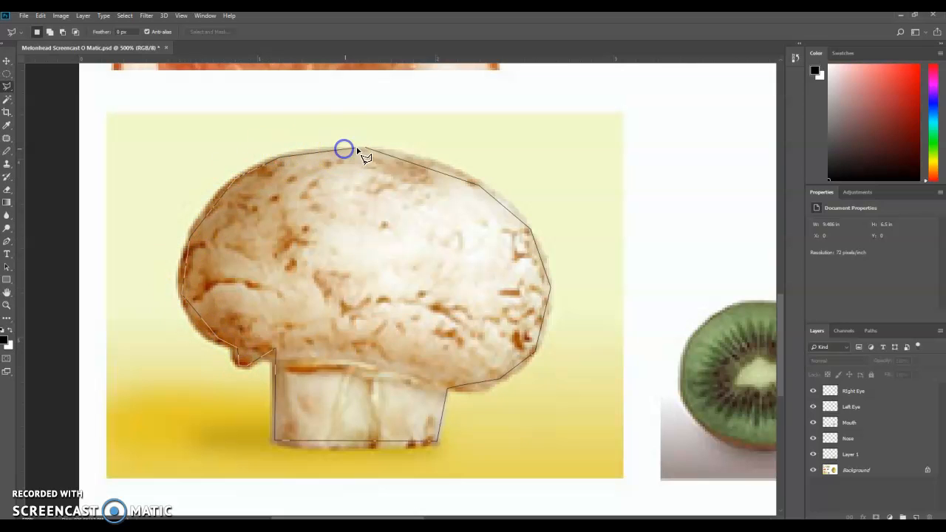
{"action": "left_click", "coordinate": [344, 148]}
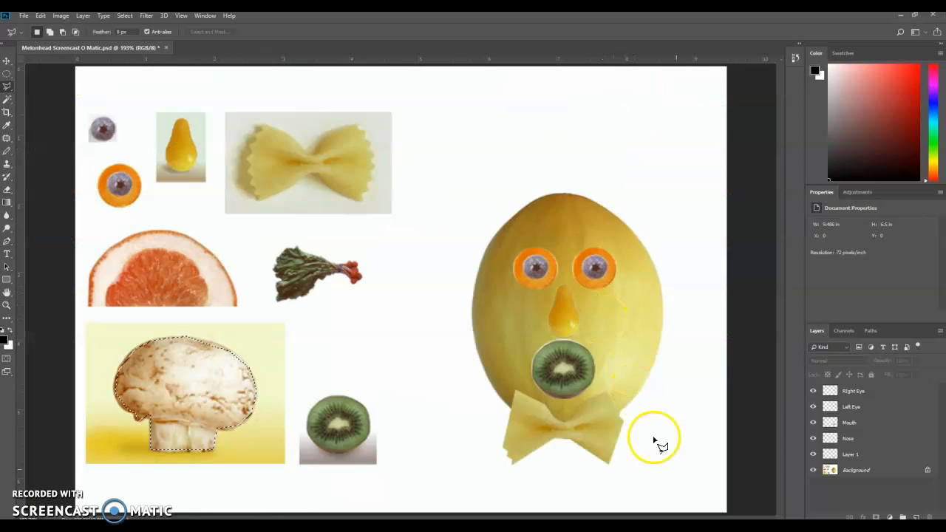
{"action": "left_click", "coordinate": [855, 470]}
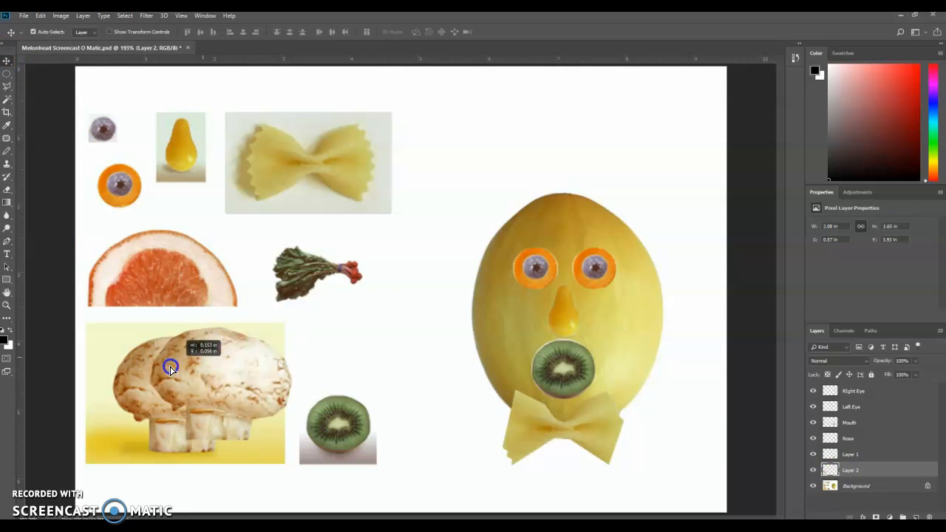
{"action": "left_click_drag", "start_coordinate": [170, 368], "coordinate": [550, 141]}
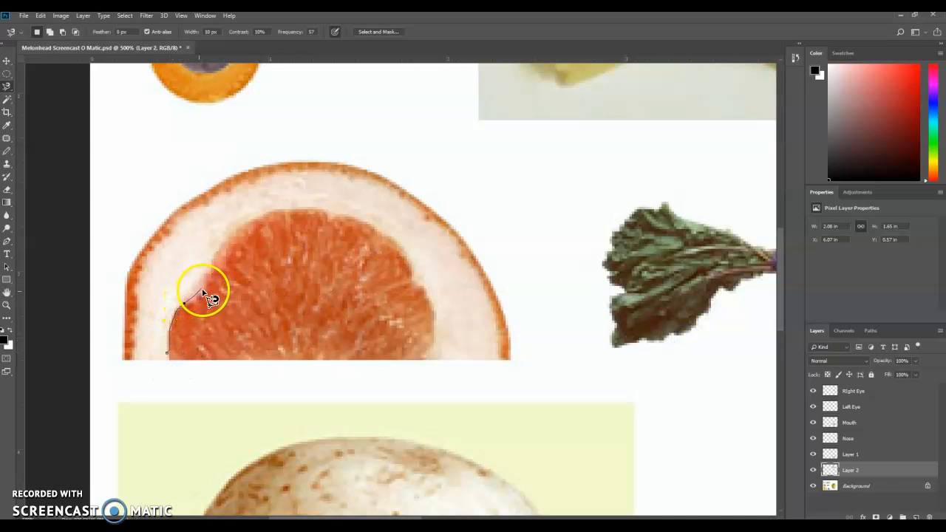
Trace the grapefruit's pink flesh from its top edge down to the bottom
{"action": "left_click", "coordinate": [283, 215]}
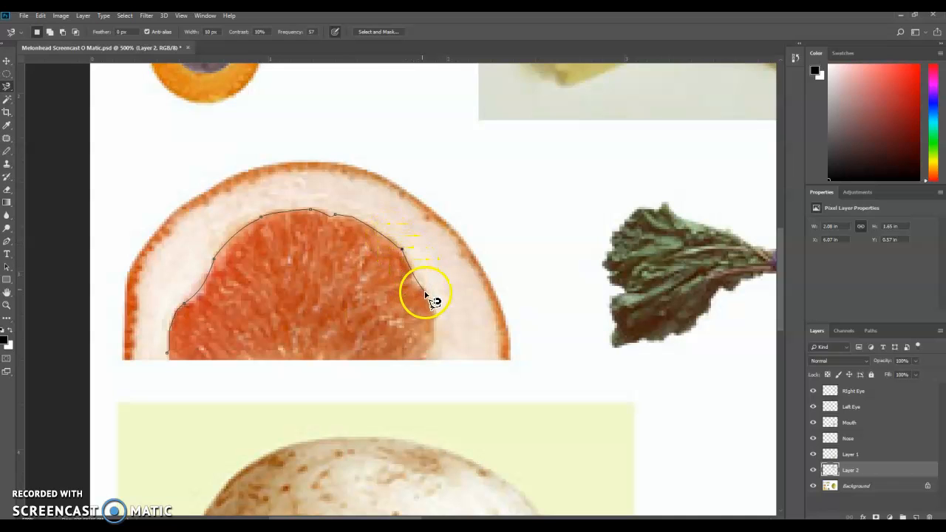
{"action": "left_click", "coordinate": [439, 323]}
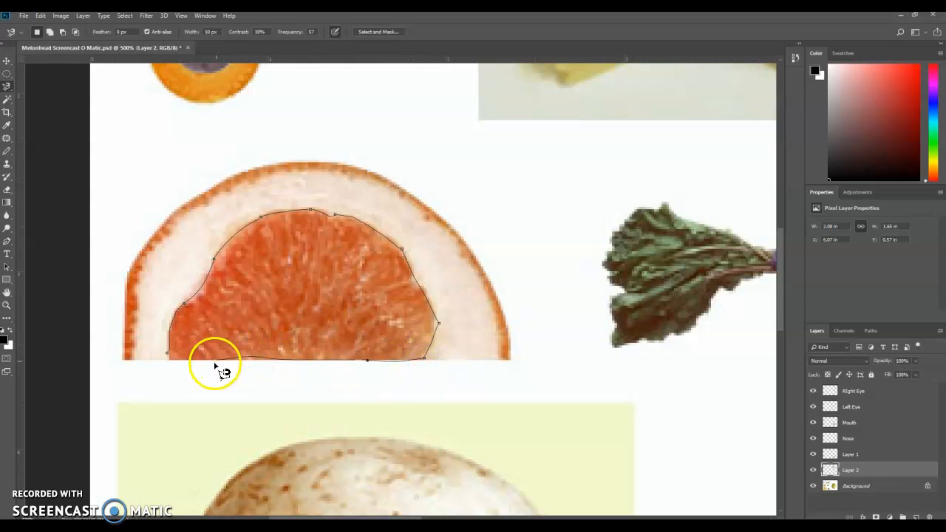
{"action": "mouse_move", "coordinate": [170, 362]}
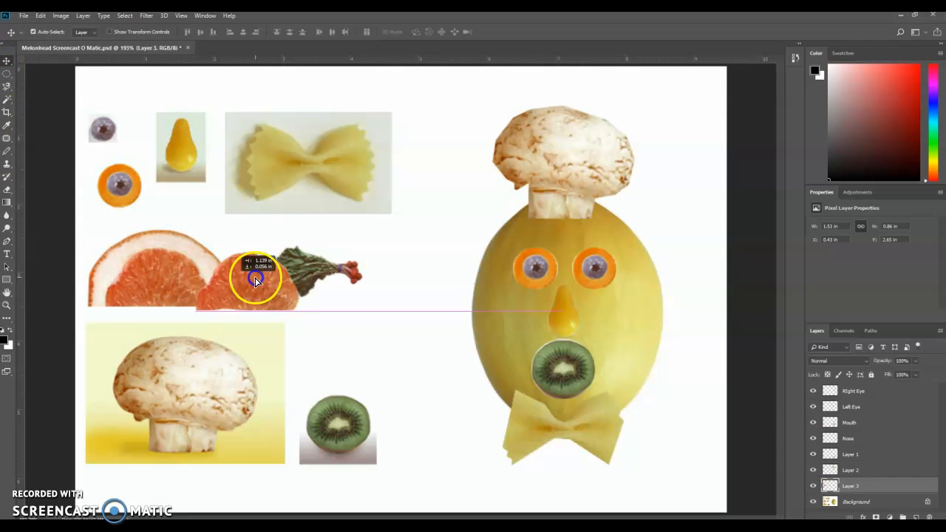
Rotate the grapefruit piece 90° counterclockwise and set it against the melon's left side
{"action": "left_click_drag", "start_coordinate": [255, 277], "coordinate": [470, 266]}
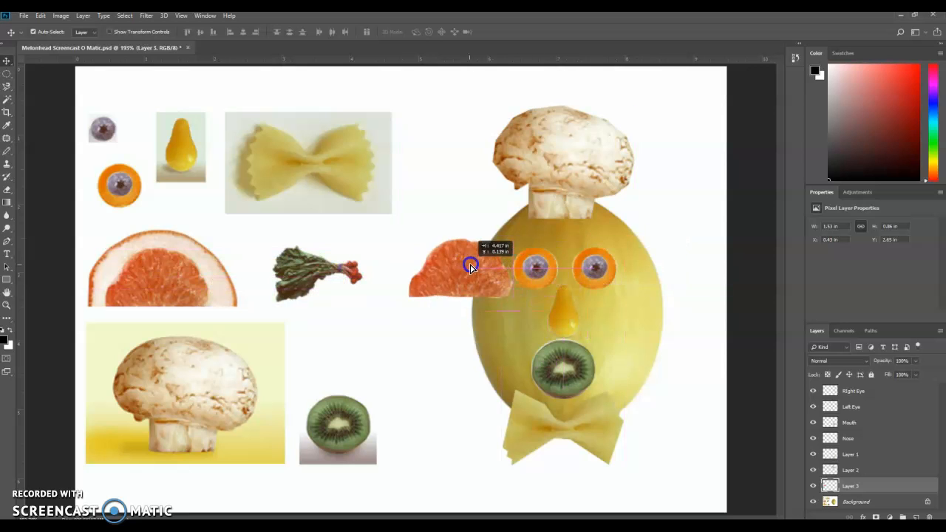
{"action": "left_click", "coordinate": [42, 15]}
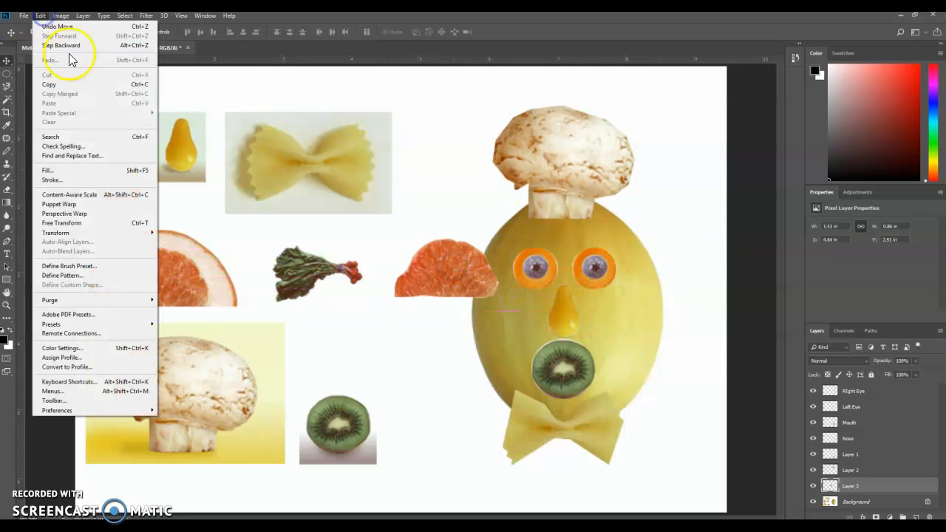
{"action": "mouse_move", "coordinate": [85, 232]}
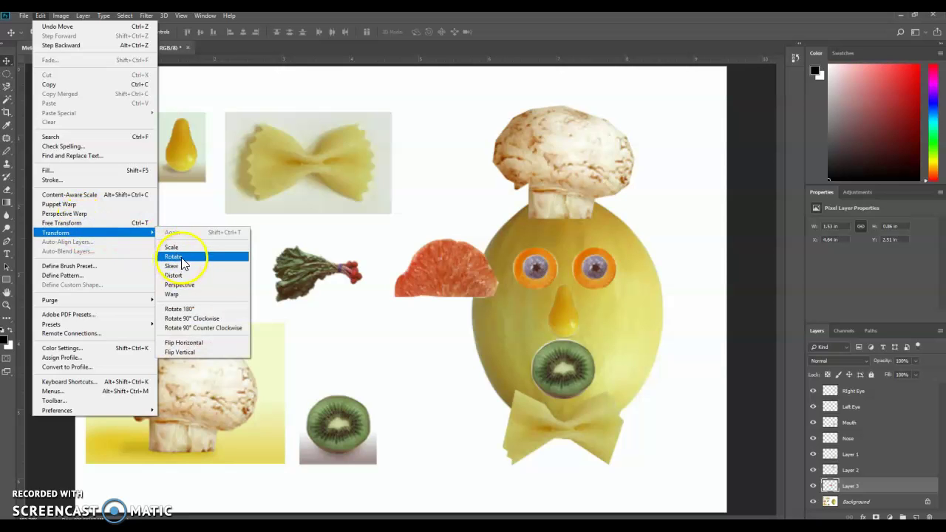
{"action": "mouse_move", "coordinate": [203, 327]}
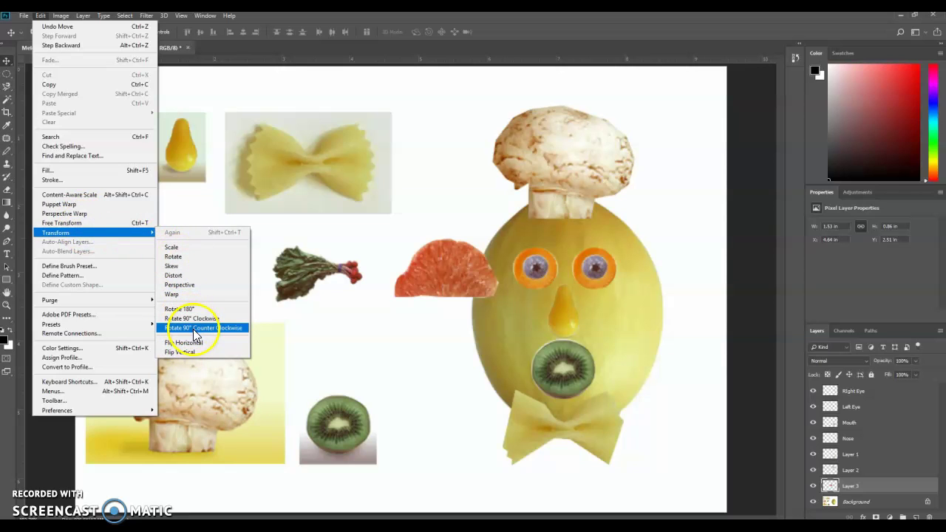
{"action": "left_click", "coordinate": [204, 327]}
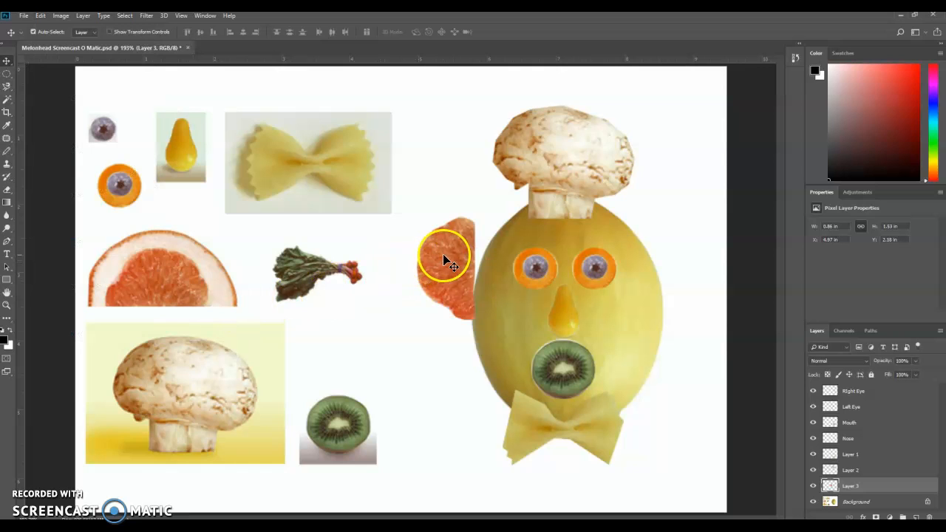
{"action": "left_click_drag", "start_coordinate": [443, 266], "coordinate": [460, 275]}
{"action": "type", "text": "Left"}
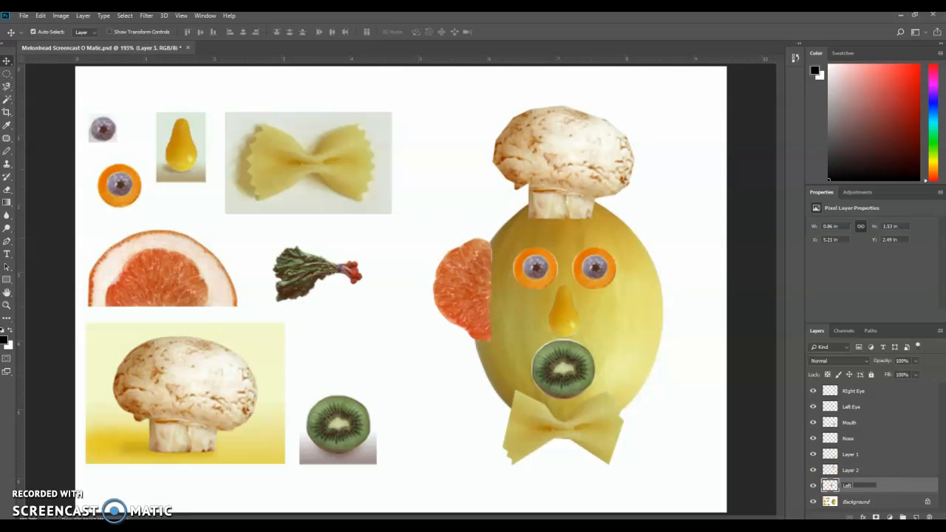
Name the layers Left Ear and Bow Tie, then reselect the Left Ear layer
{"action": "left_click", "coordinate": [851, 484]}
{"action": "type", "text": " Ear"}
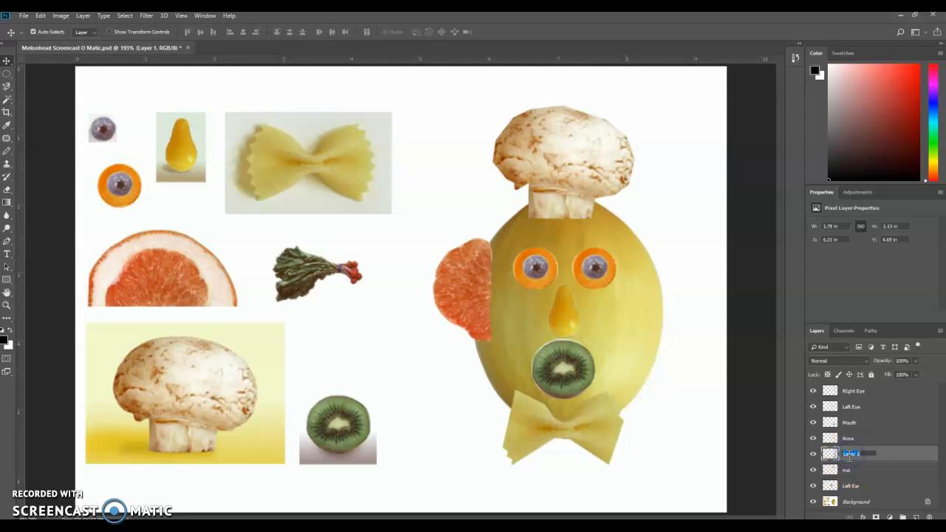
{"action": "left_click", "coordinate": [851, 453]}
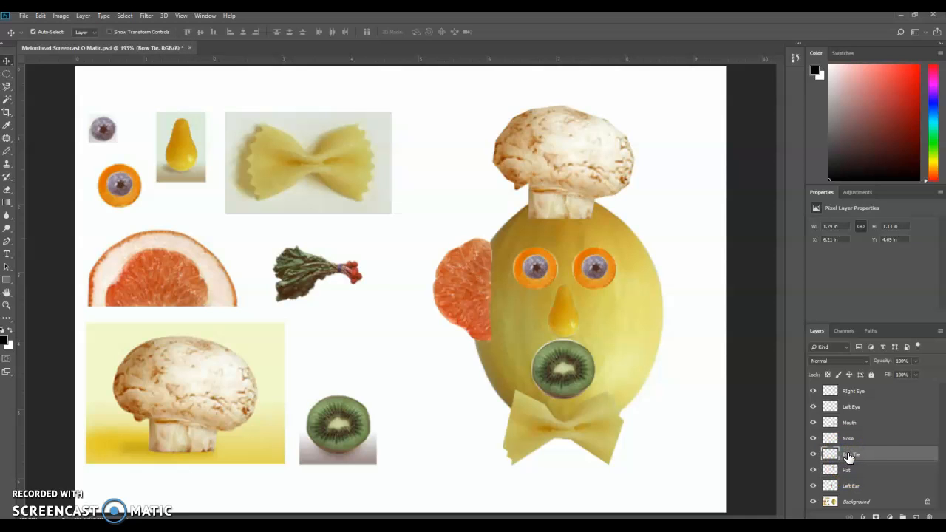
{"action": "left_click", "coordinate": [852, 485]}
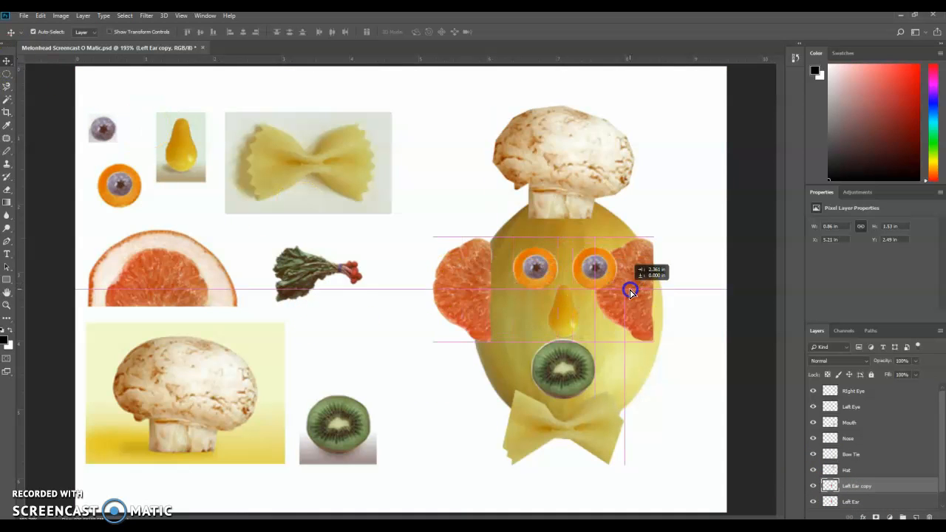
Open the Edit menu to transform the copied ear on the melon's right side
{"action": "left_click", "coordinate": [46, 15]}
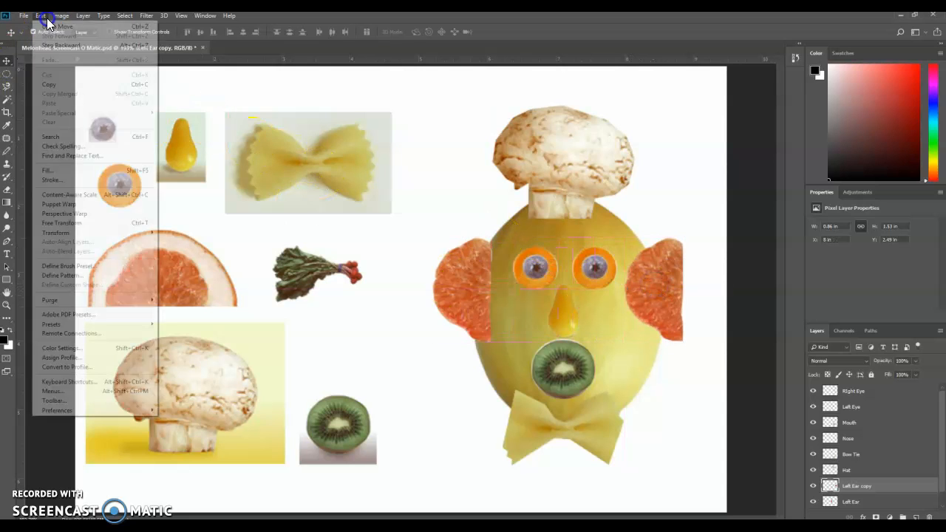
{"action": "mouse_move", "coordinate": [56, 232]}
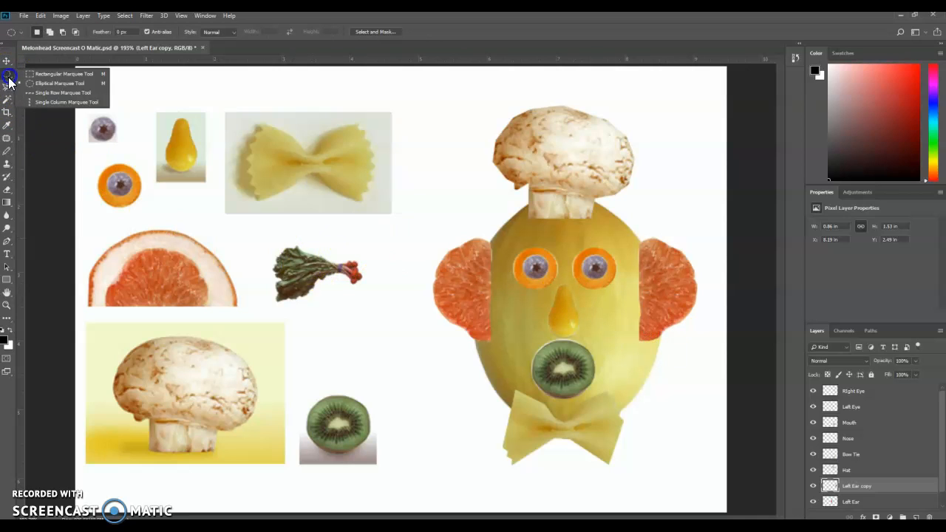
Select the radish with the Rectangular Marquee, copy it to a new layer, and drag it onto the face
{"action": "left_click", "coordinate": [9, 90]}
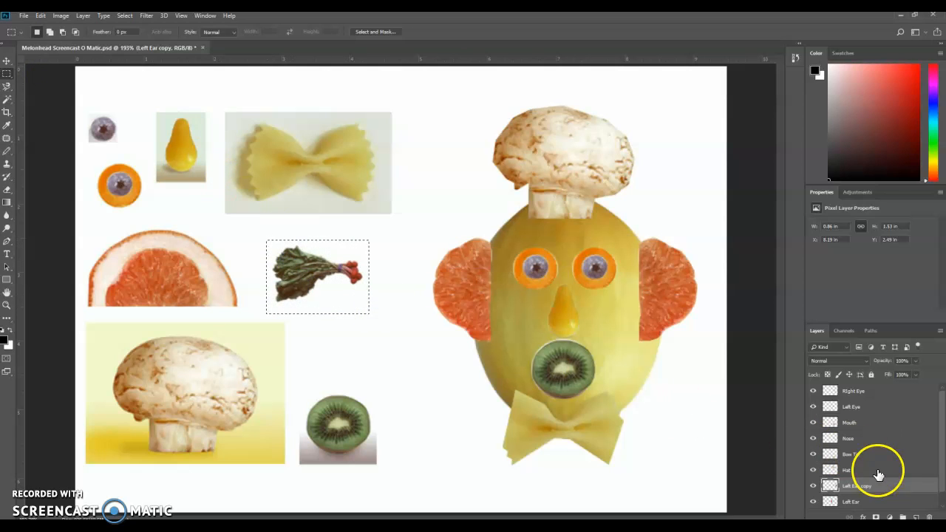
{"action": "left_click", "coordinate": [853, 503]}
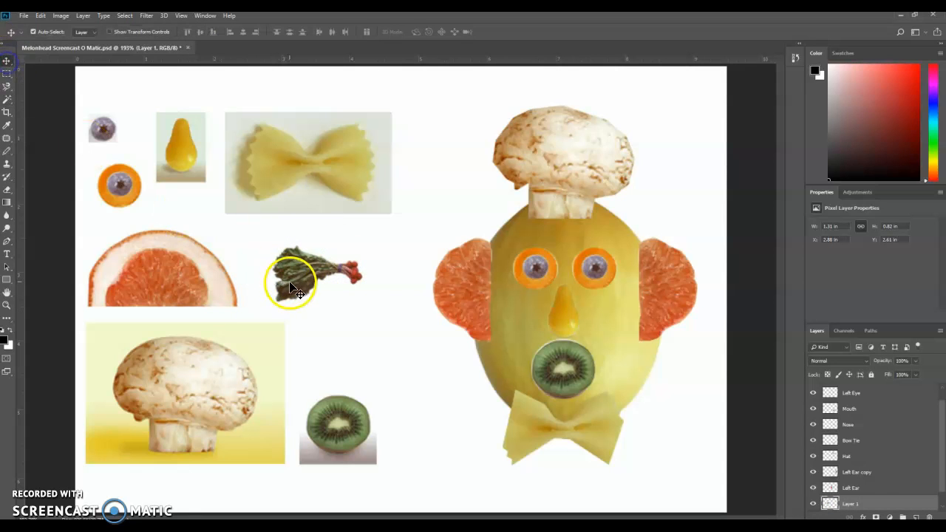
{"action": "left_click_drag", "start_coordinate": [299, 277], "coordinate": [507, 237]}
{"action": "type", "text": "eft Eye Brow"}
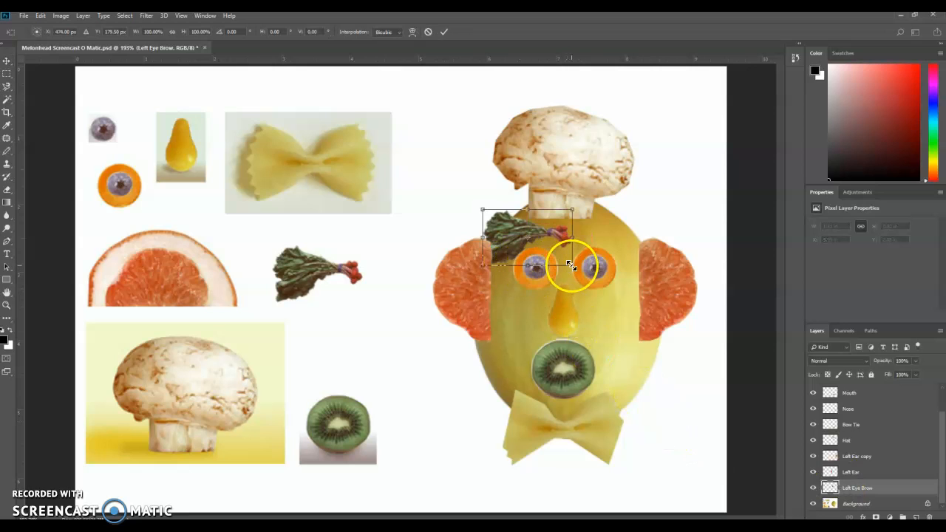
Scale the radish copy down and position it above the left orange-slice eye
{"action": "left_click_drag", "start_coordinate": [572, 264], "coordinate": [563, 257]}
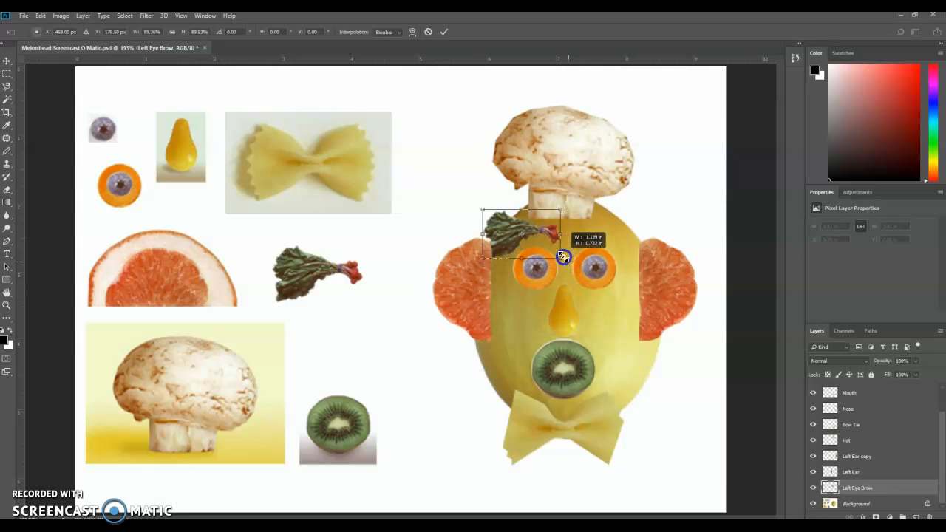
{"action": "left_click_drag", "start_coordinate": [561, 257], "coordinate": [509, 225]}
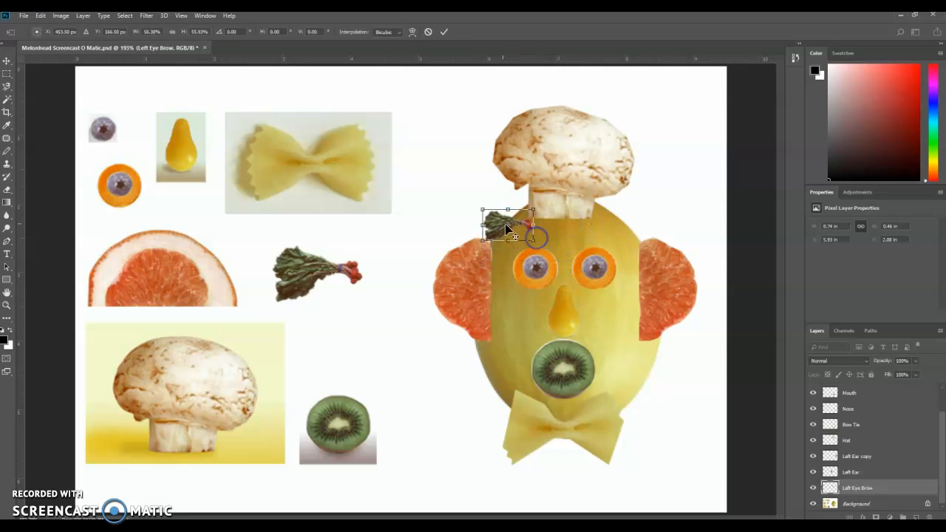
{"action": "left_click_drag", "start_coordinate": [507, 225], "coordinate": [523, 236]}
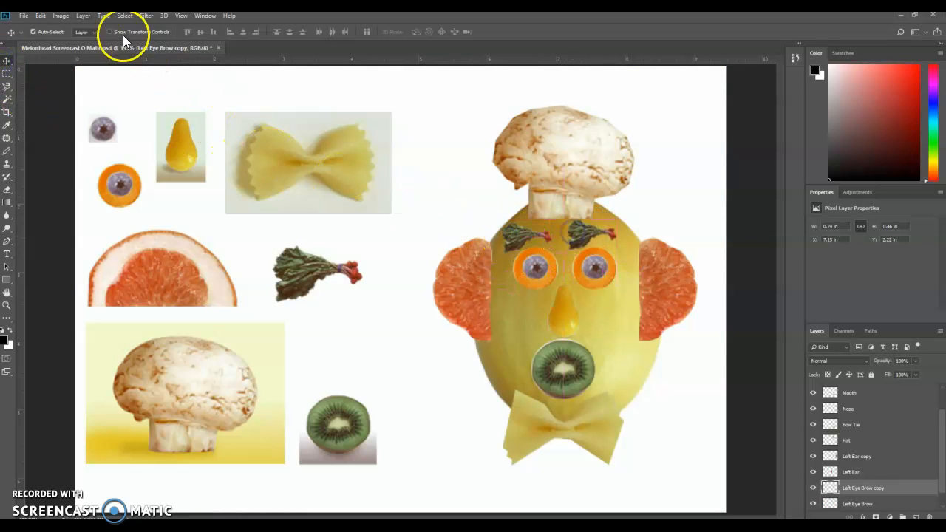
Flip the duplicated eyebrow horizontally via Edit > Transform to mirror the left one
{"action": "left_click", "coordinate": [40, 15]}
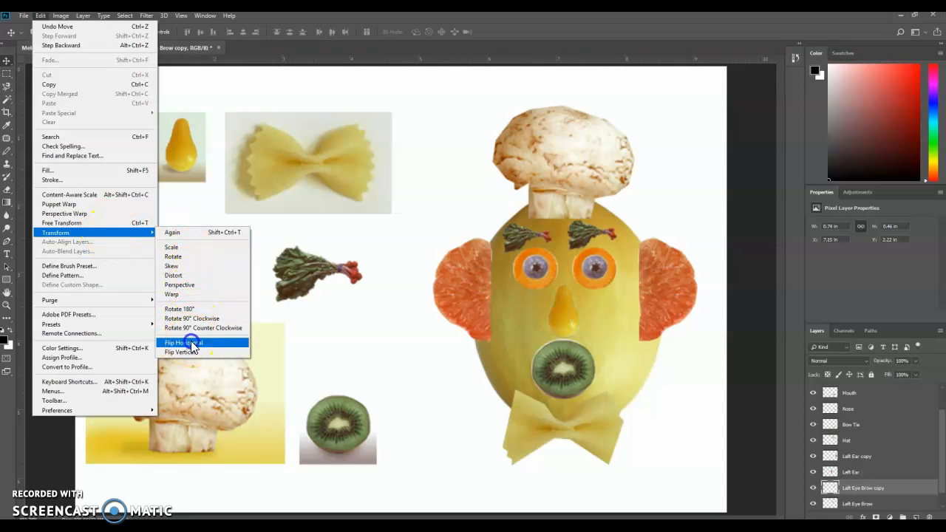
{"action": "left_click", "coordinate": [182, 342]}
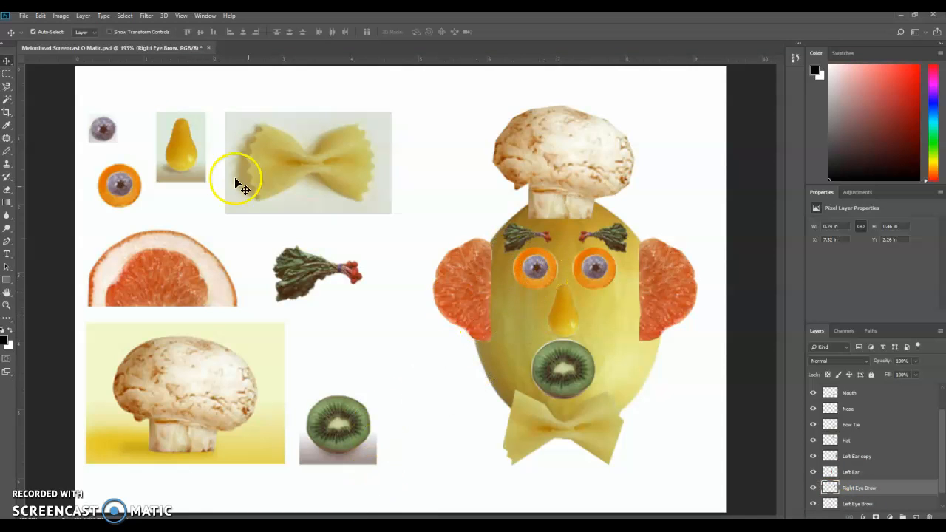
Pick the Crop tool and pull the crop box's bottom edge upward
{"action": "left_click", "coordinate": [7, 112]}
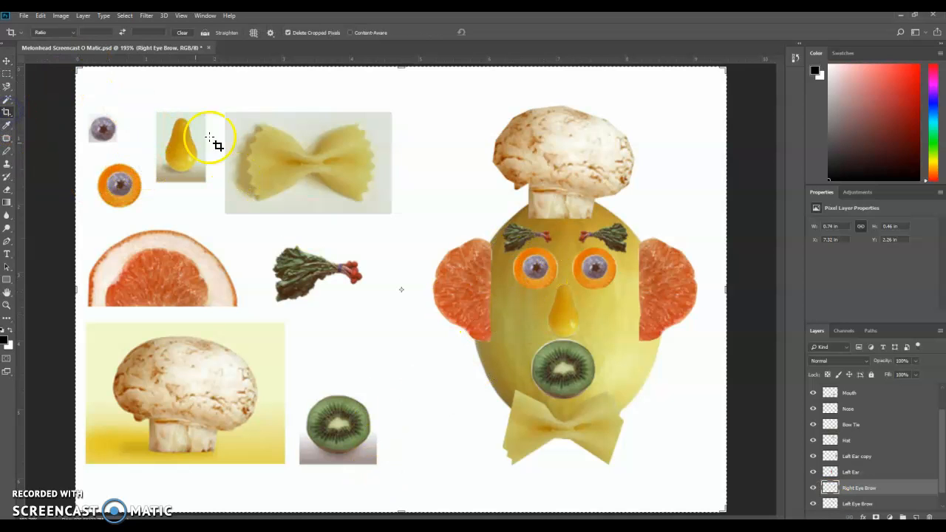
{"action": "mouse_move", "coordinate": [401, 68]}
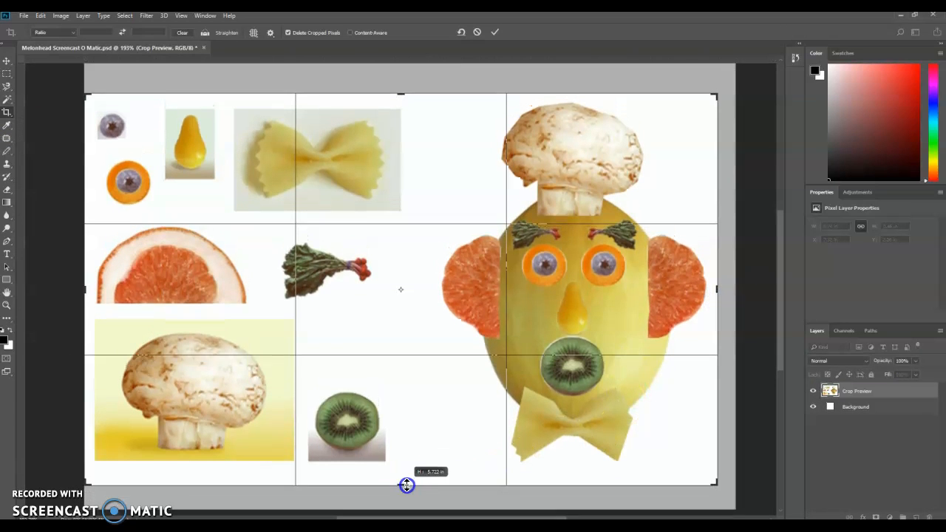
{"action": "left_click_drag", "start_coordinate": [406, 484], "coordinate": [403, 473]}
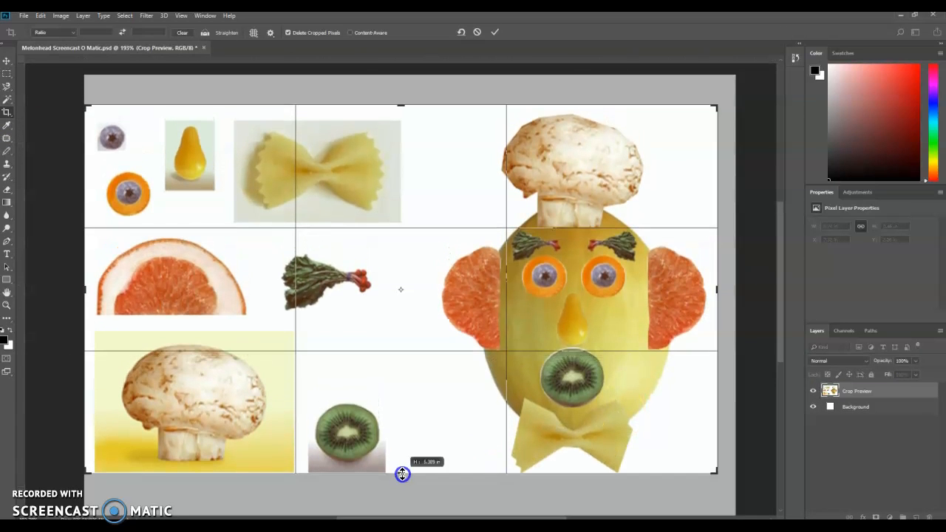